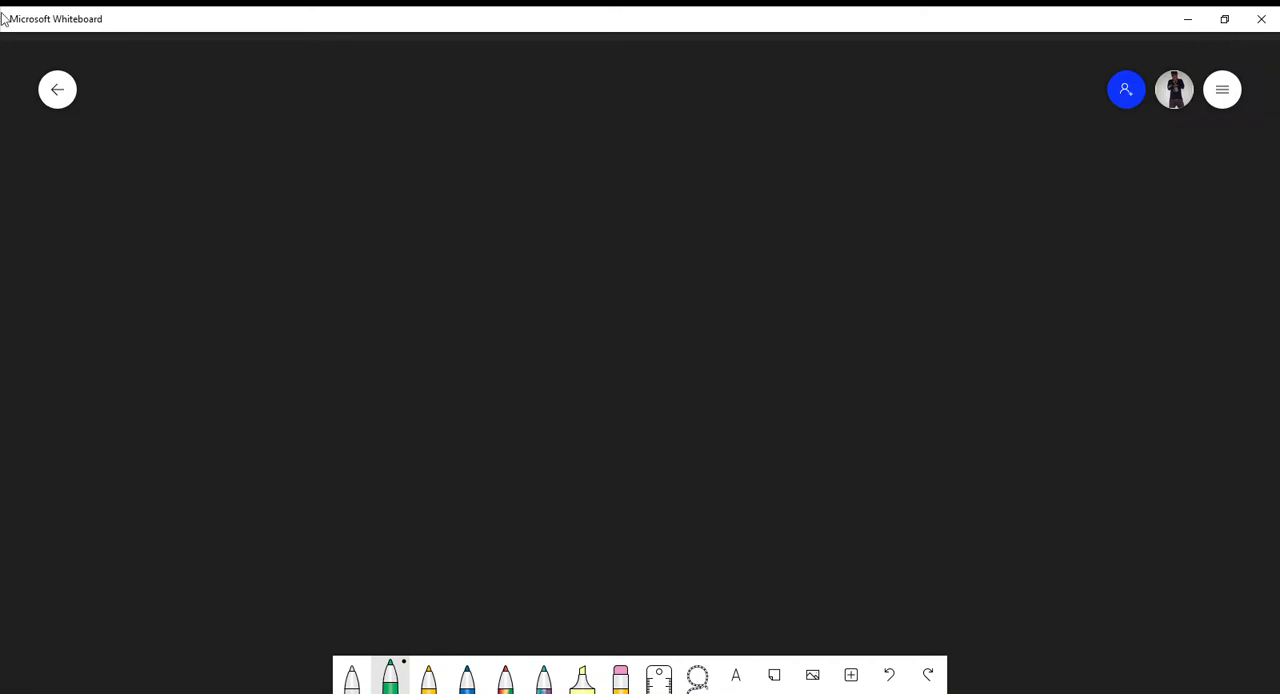
mouse_move(48, 40)
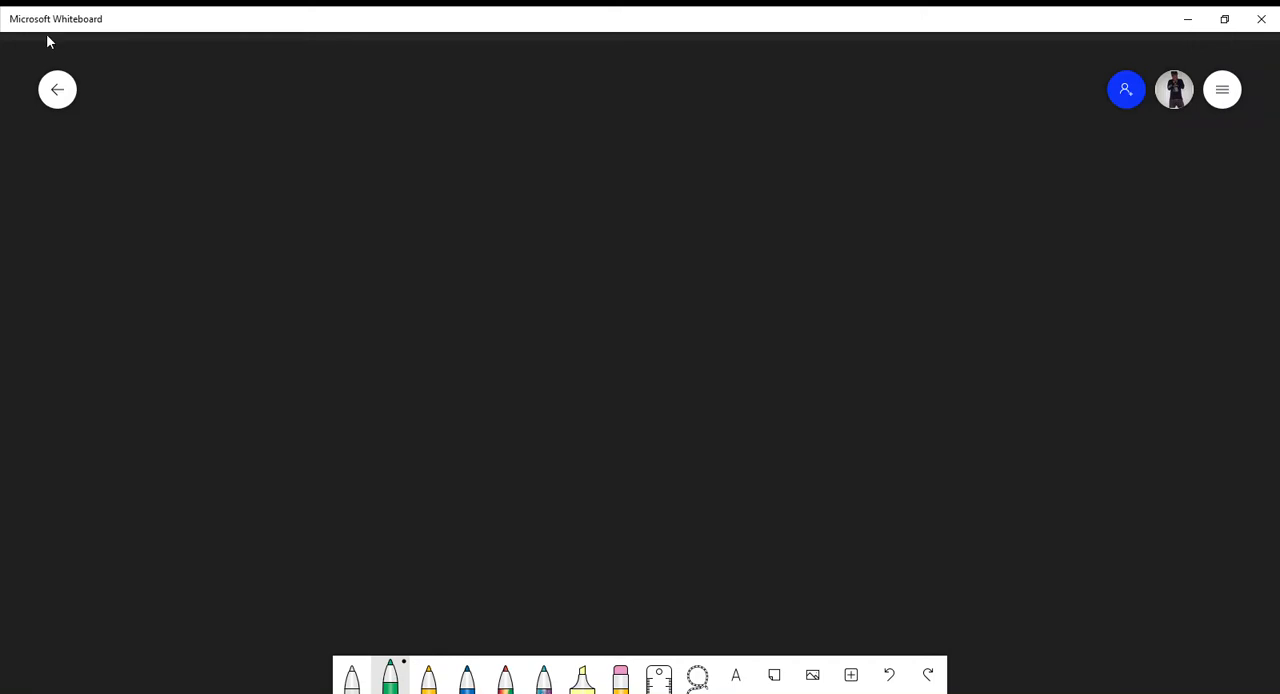
mouse_move(220, 38)
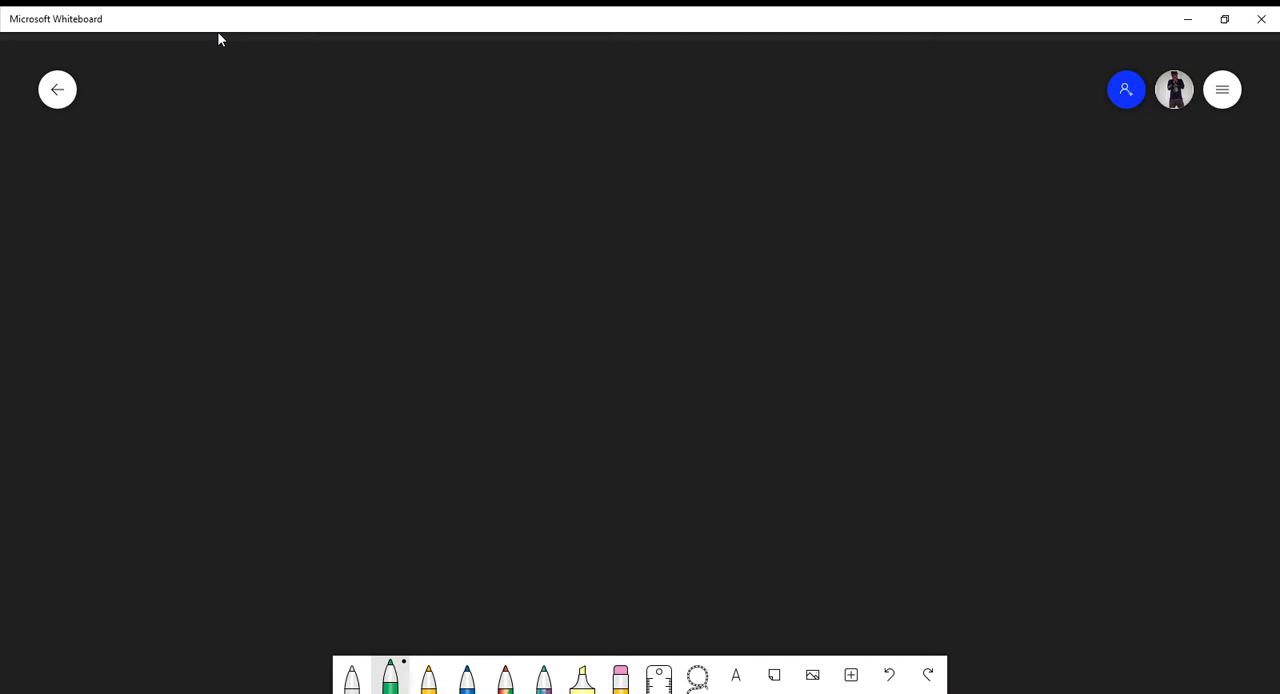
mouse_move(80, 40)
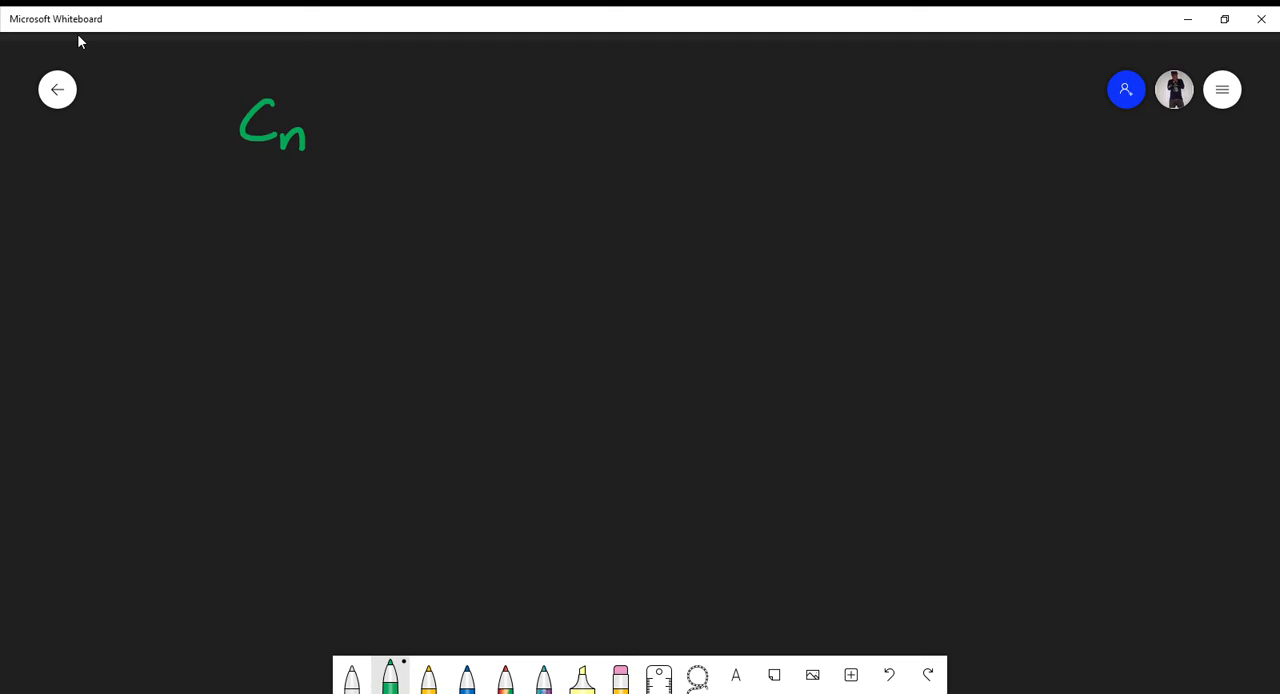
- Write the green formula CnH2n+2 with an arrow pointing back at it
left_click_drag(320, 110, 370, 144)
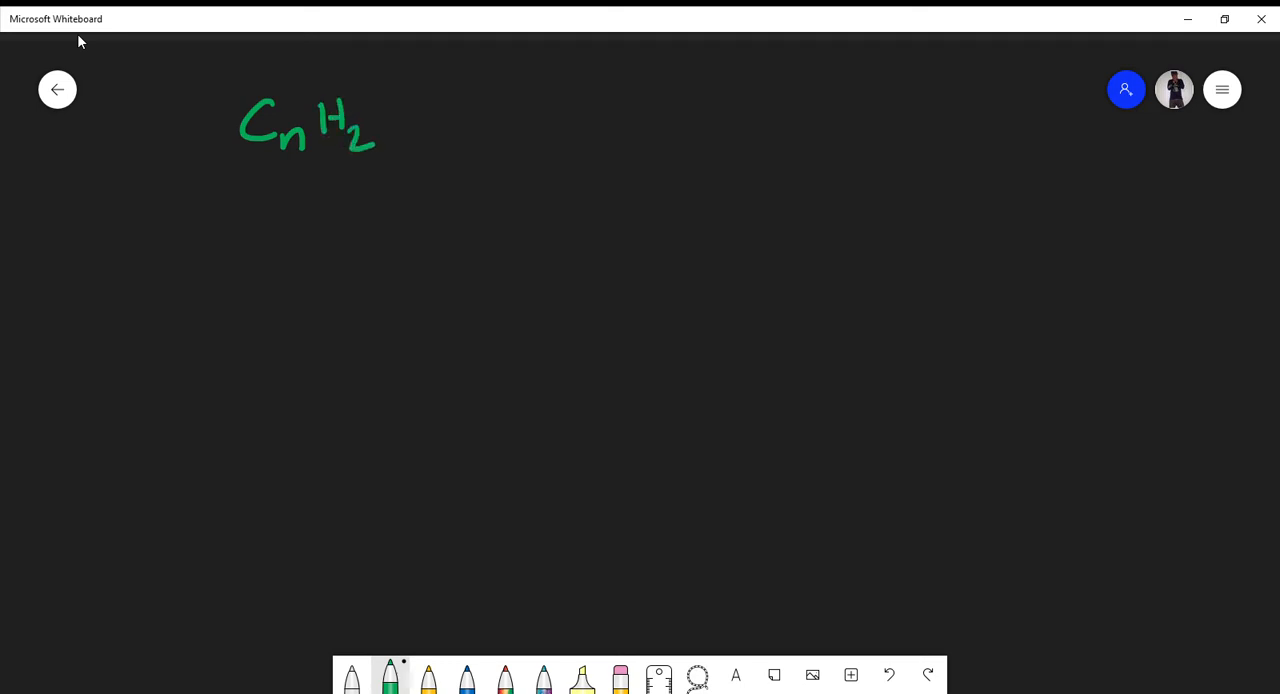
left_click_drag(370, 140, 460, 140)
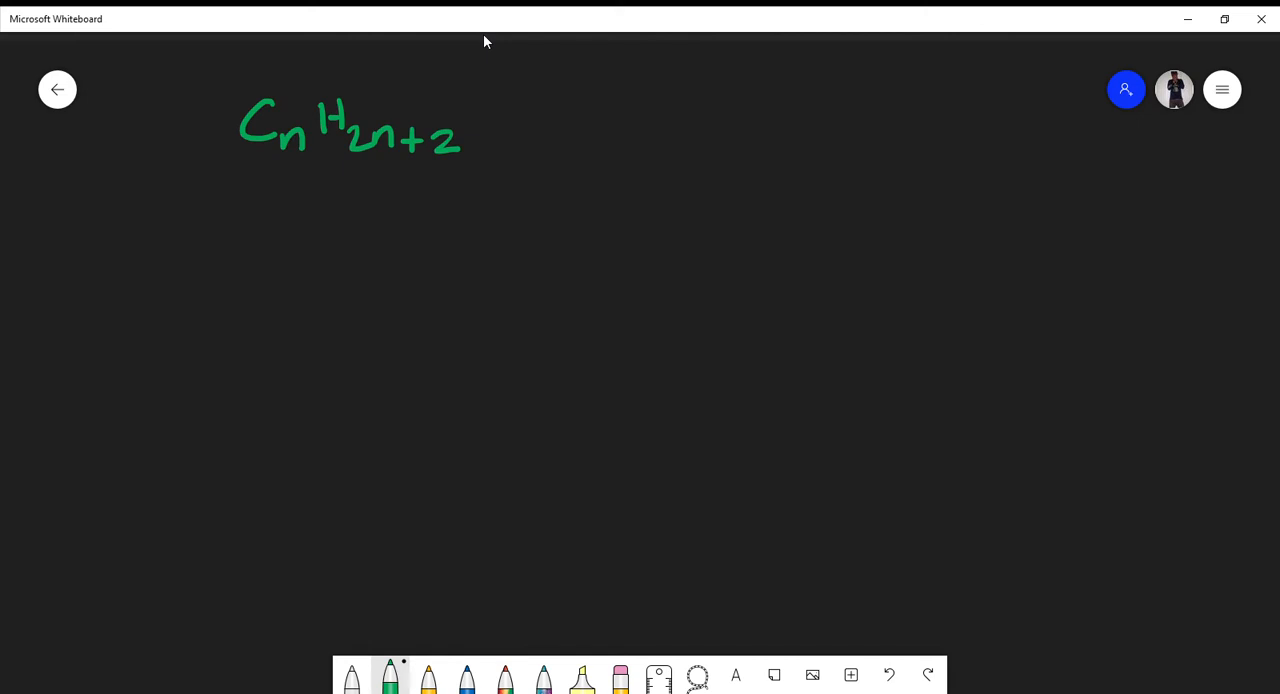
left_click_drag(560, 122, 500, 122)
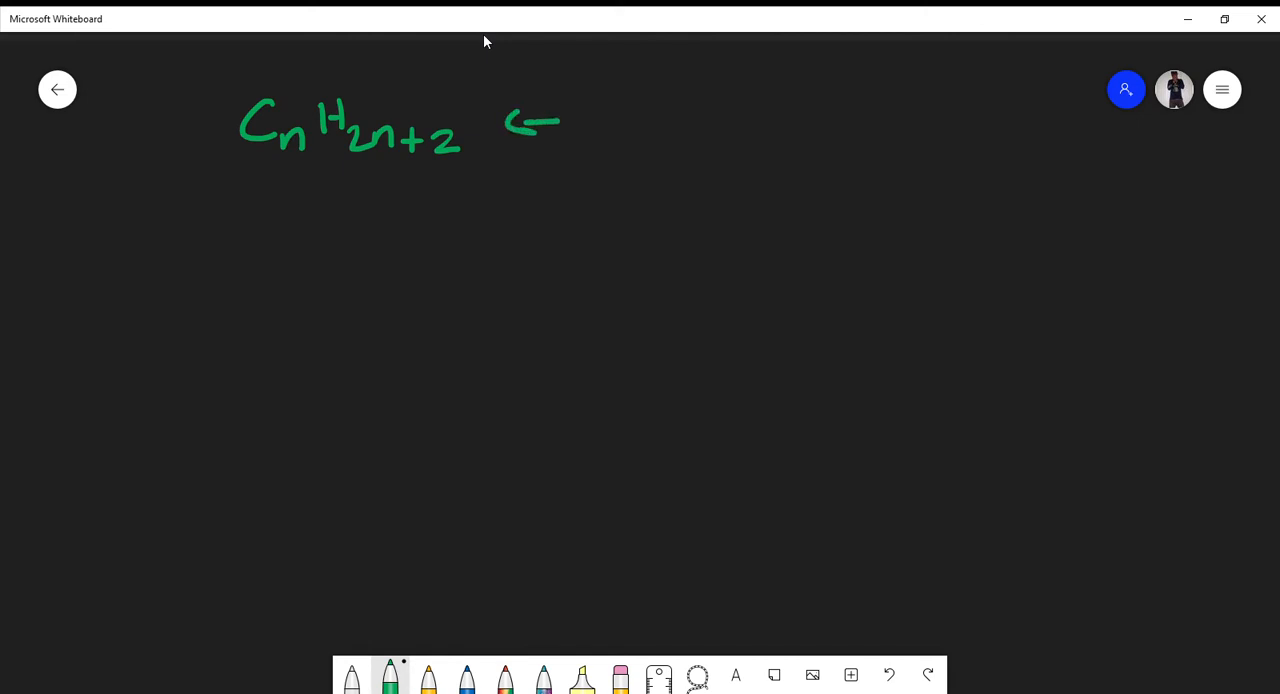
mouse_move(584, 38)
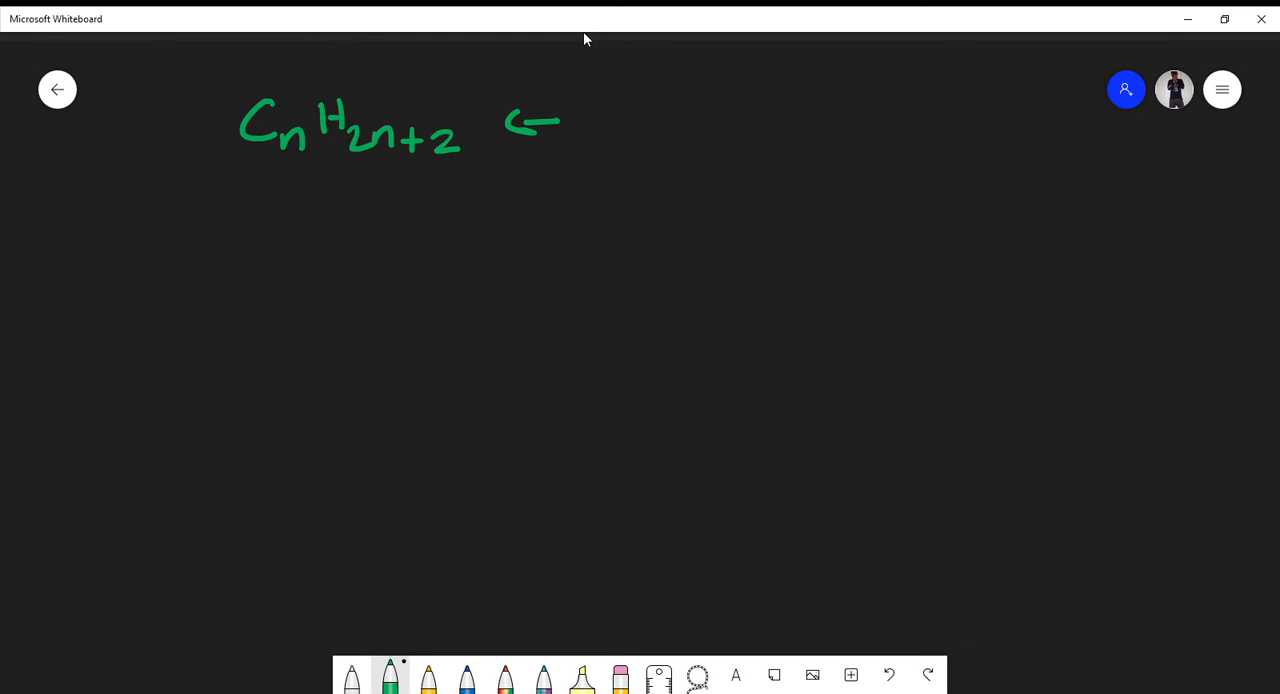
mouse_move(590, 36)
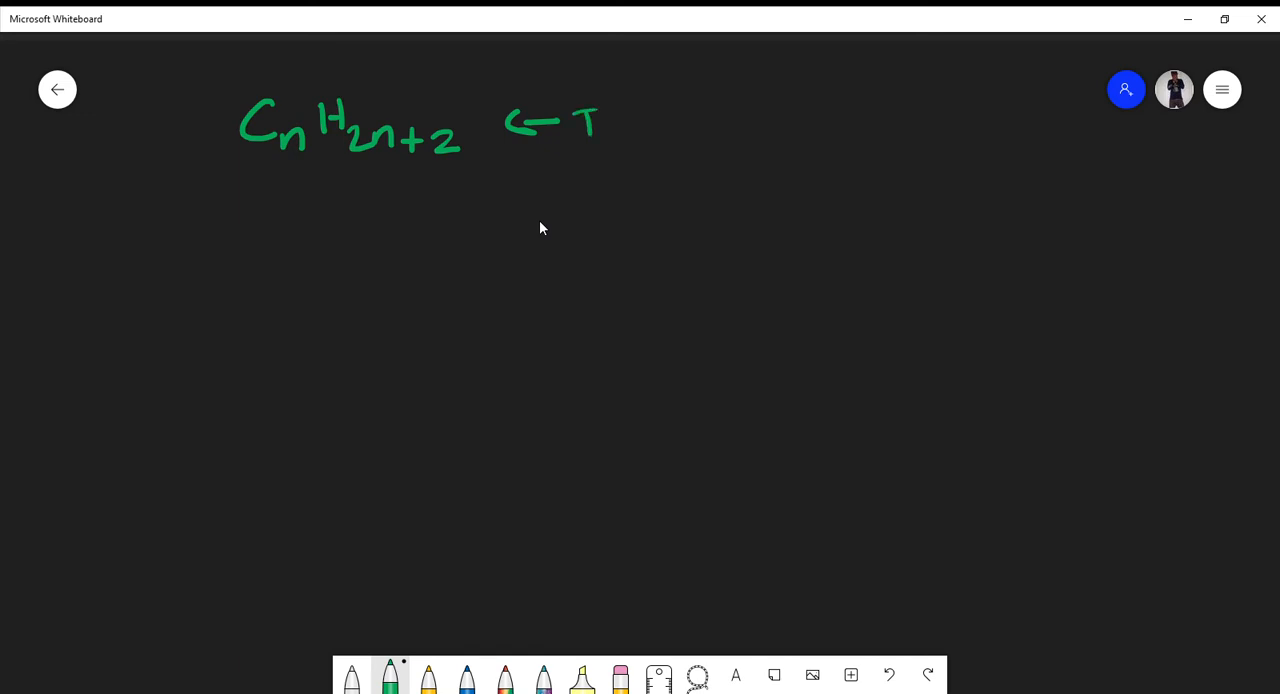
- Write 'FOR A SAT. HYDROCARBON' beside the arrow and start the Ex label below
left_click_drag(580, 124, 736, 124)
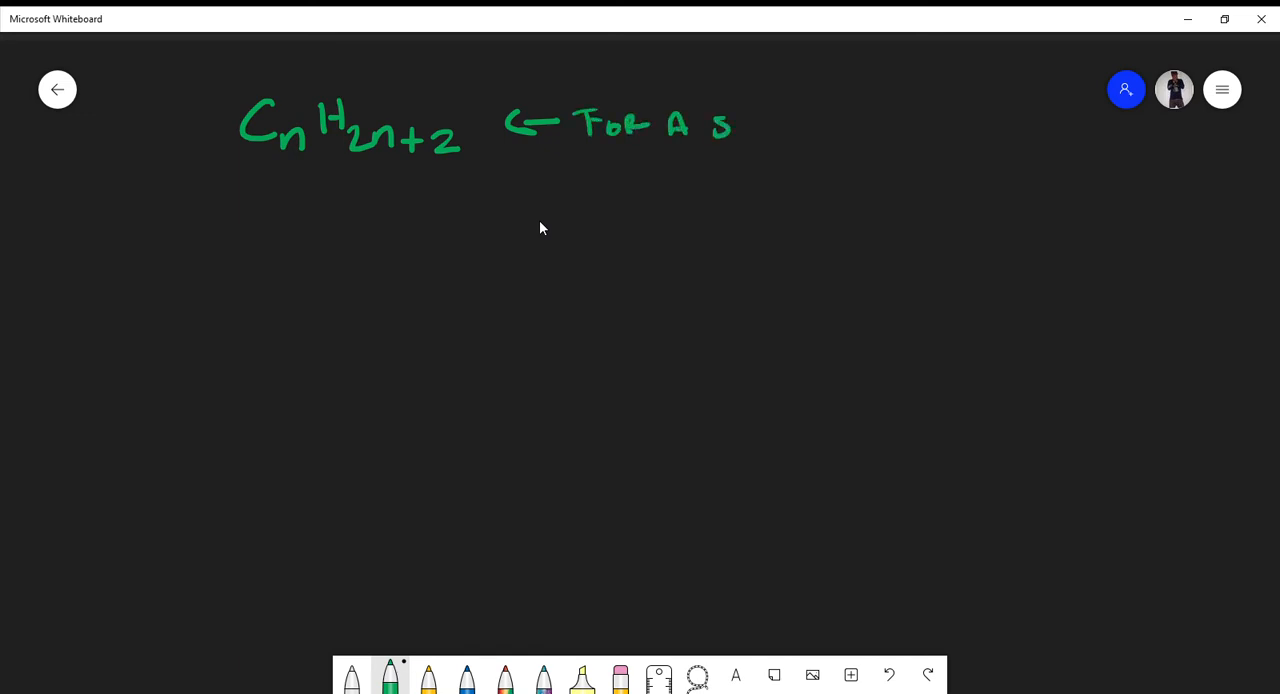
left_click_drag(720, 124, 860, 124)
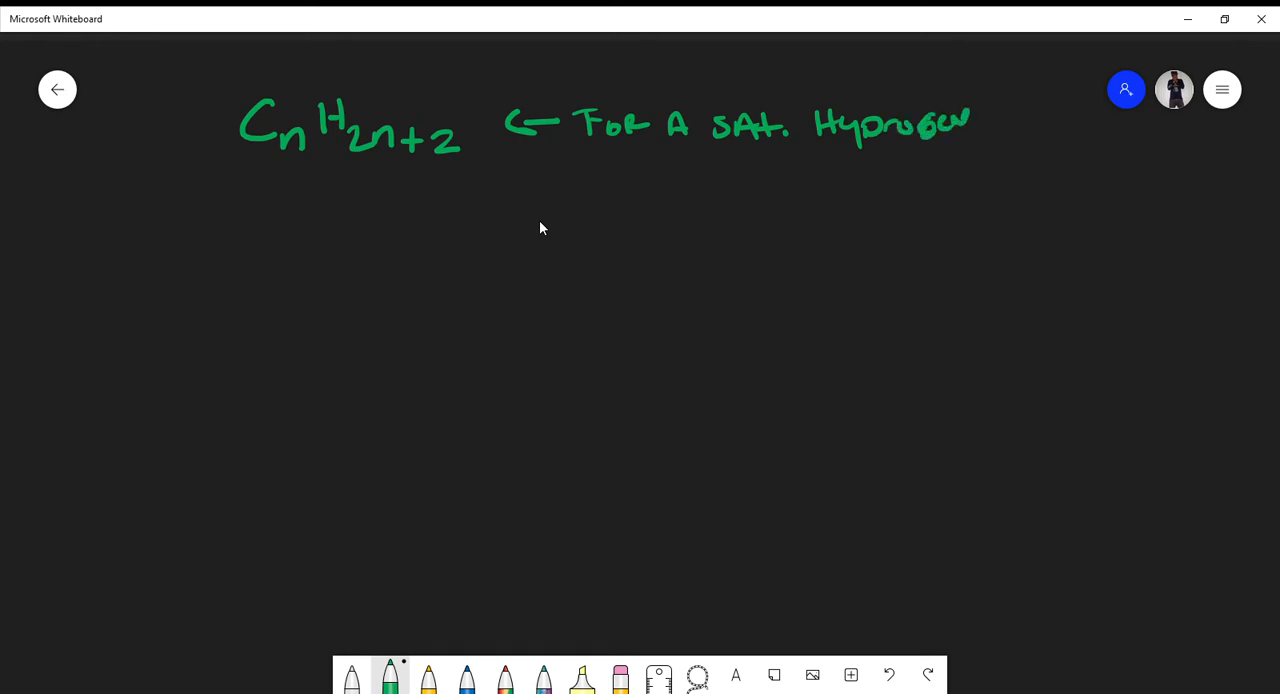
left_click_drag(916, 124, 1024, 124)
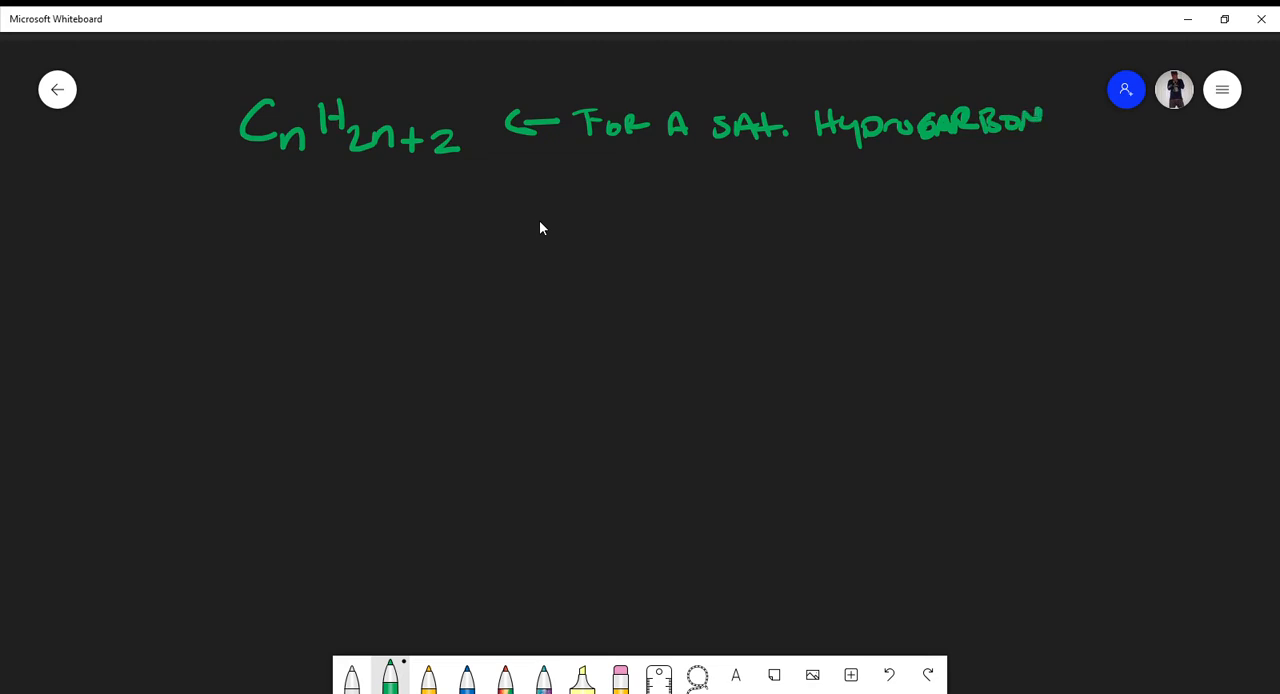
left_click_drag(44, 256, 62, 284)
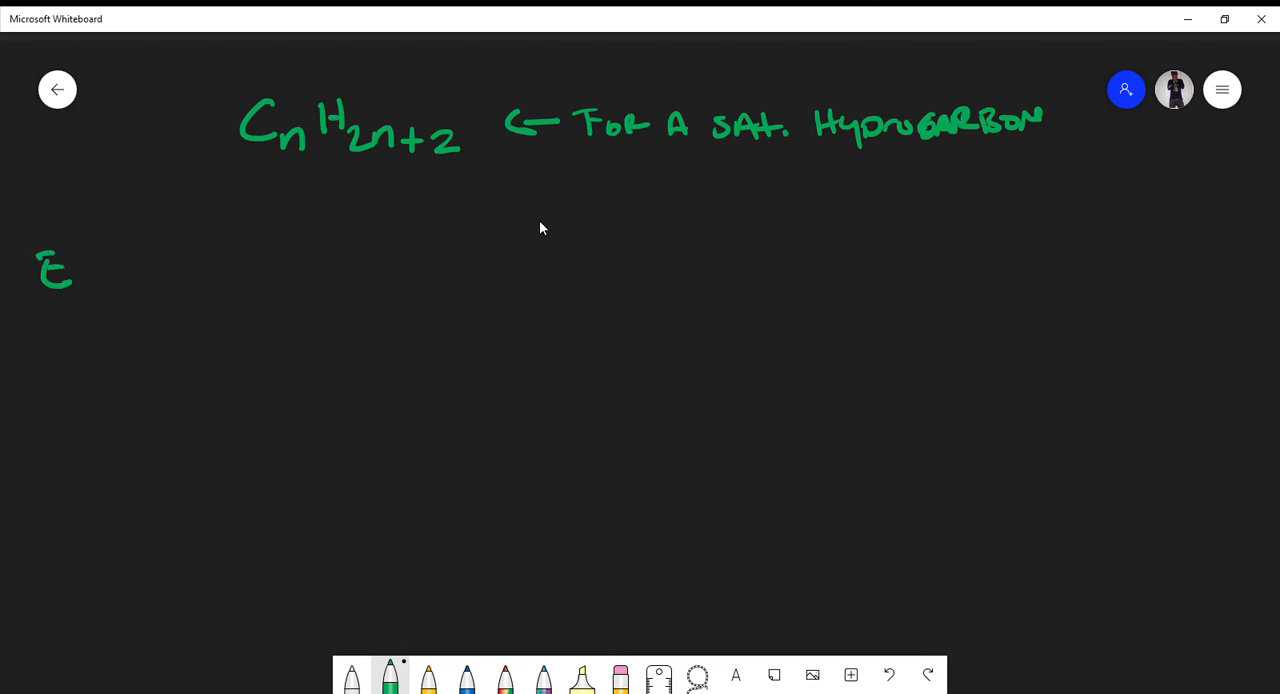
- Write 'Ex What is the chemical formula for a saturated hydrocarbon with 4 carbon atoms?'
left_click_drag(72, 262, 88, 296)
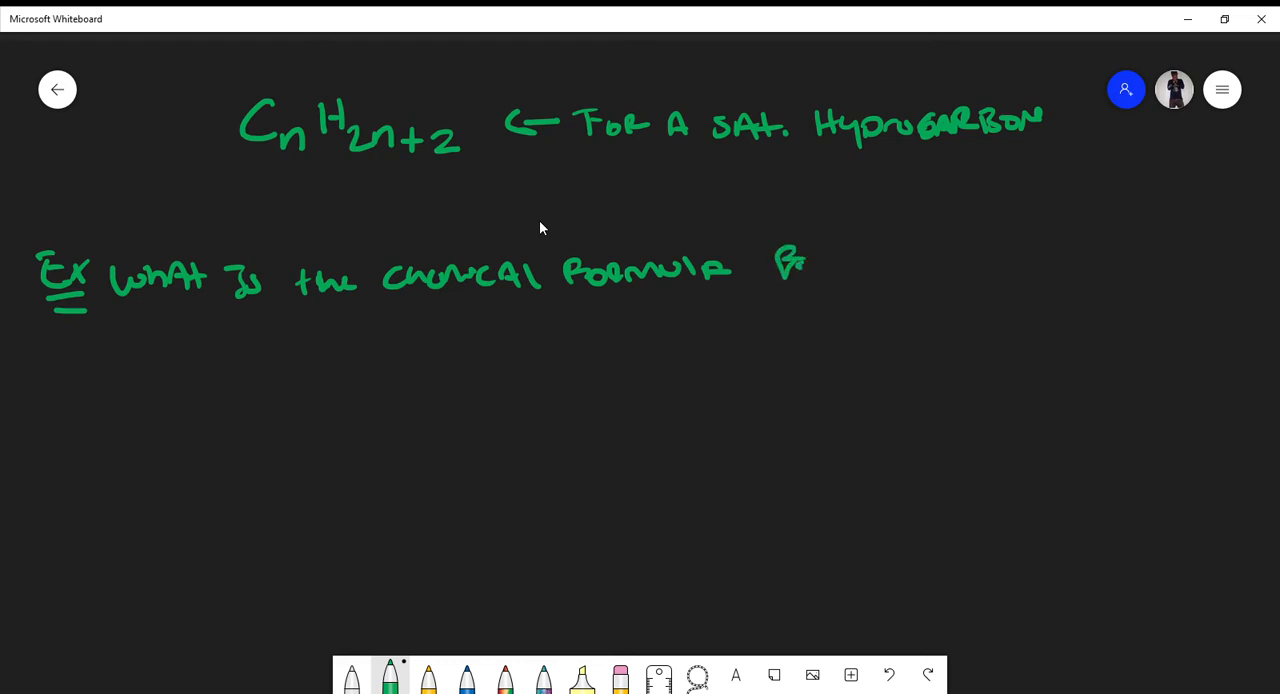
left_click_drag(810, 264, 1000, 264)
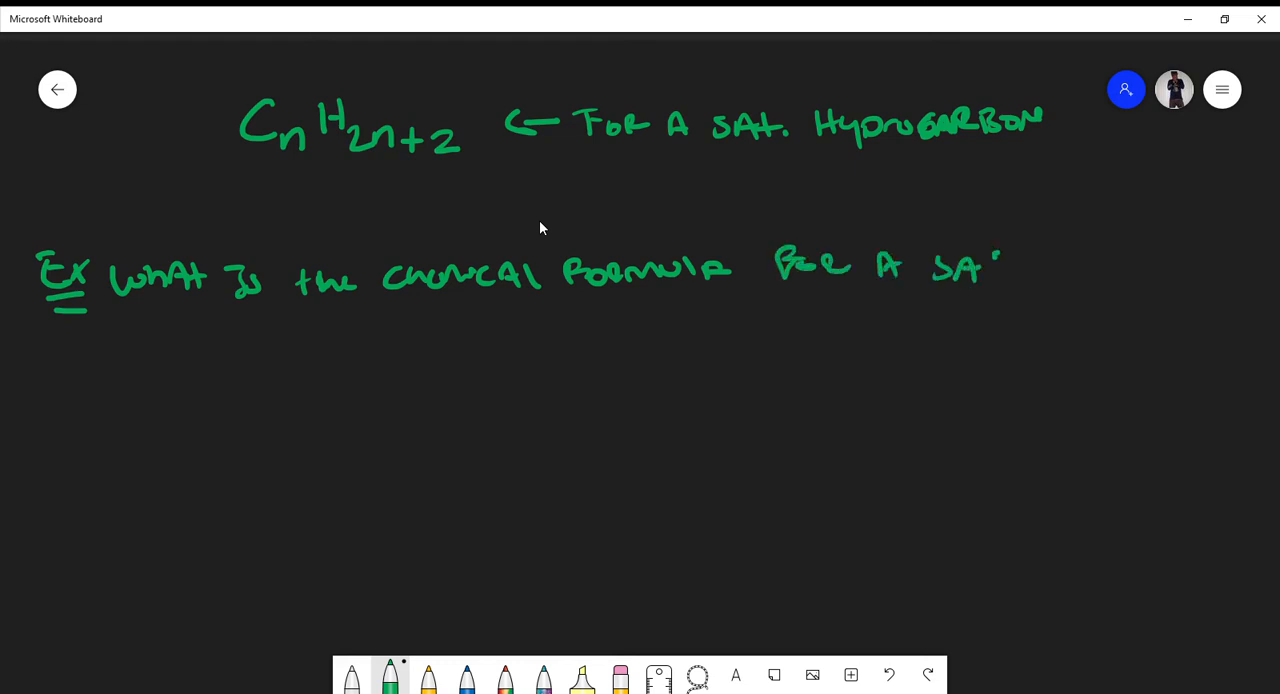
left_click_drag(1000, 270, 1100, 270)
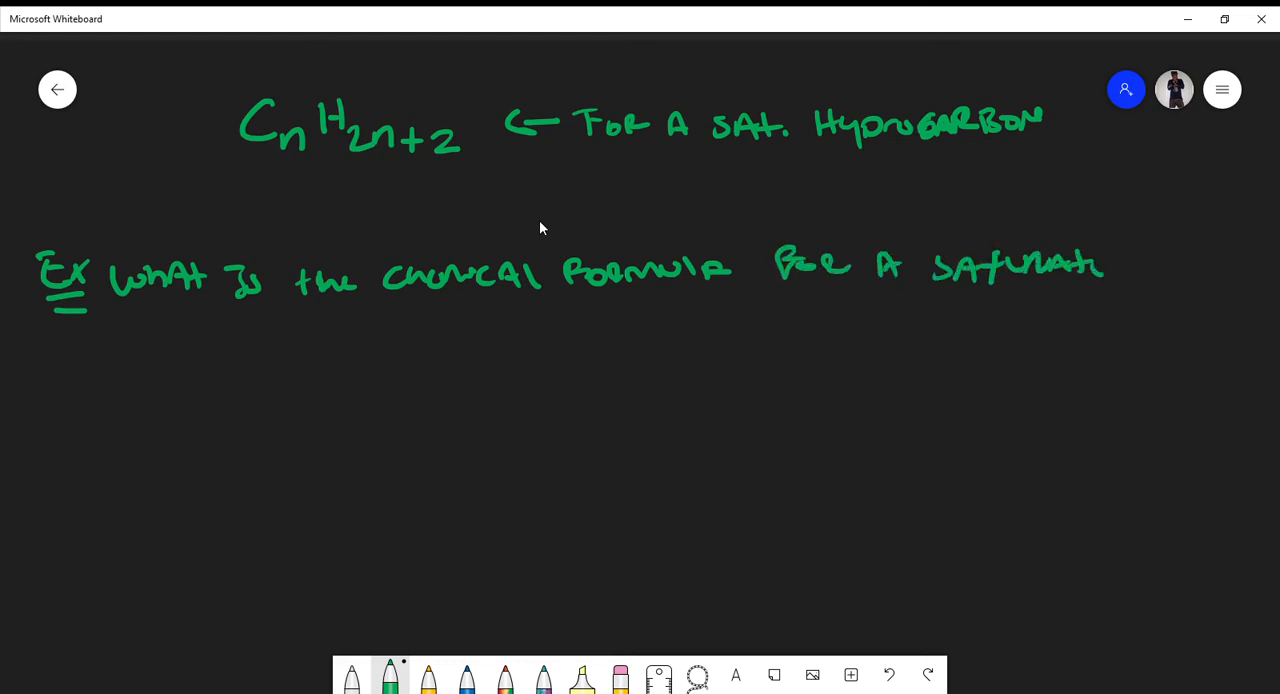
left_click_drag(1100, 264, 1150, 276)
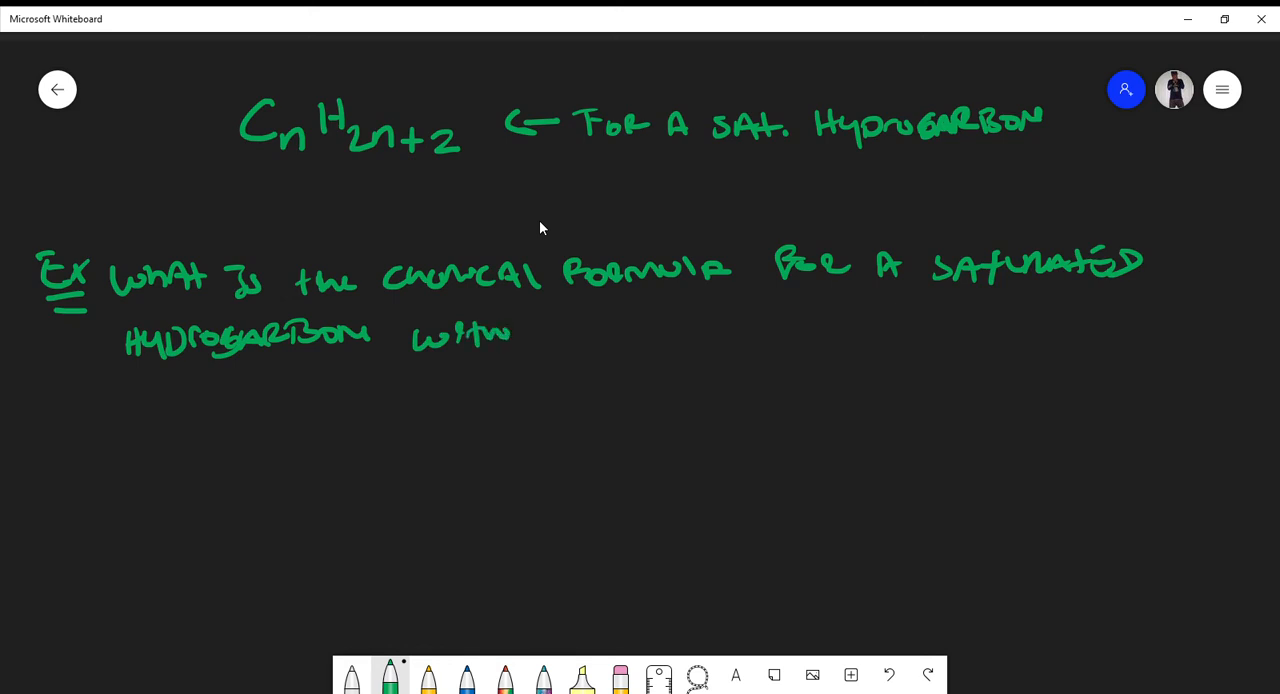
left_click_drag(540, 344, 670, 330)
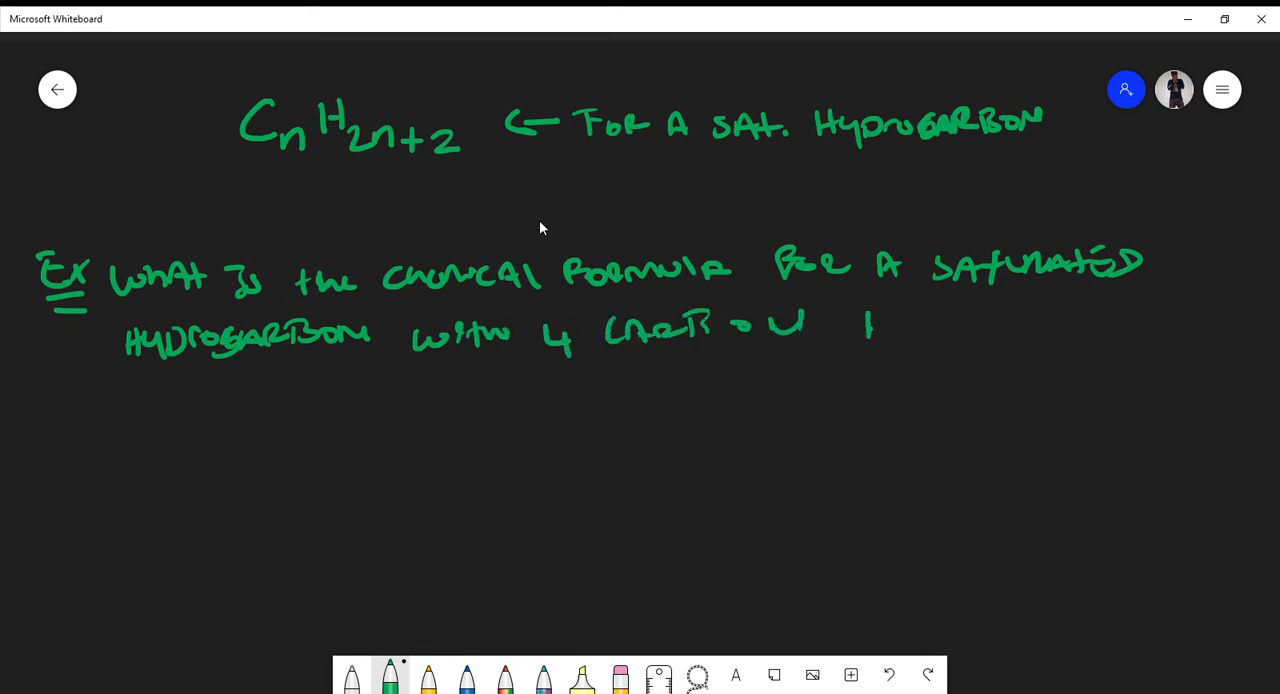
left_click_drag(864, 324, 1036, 320)
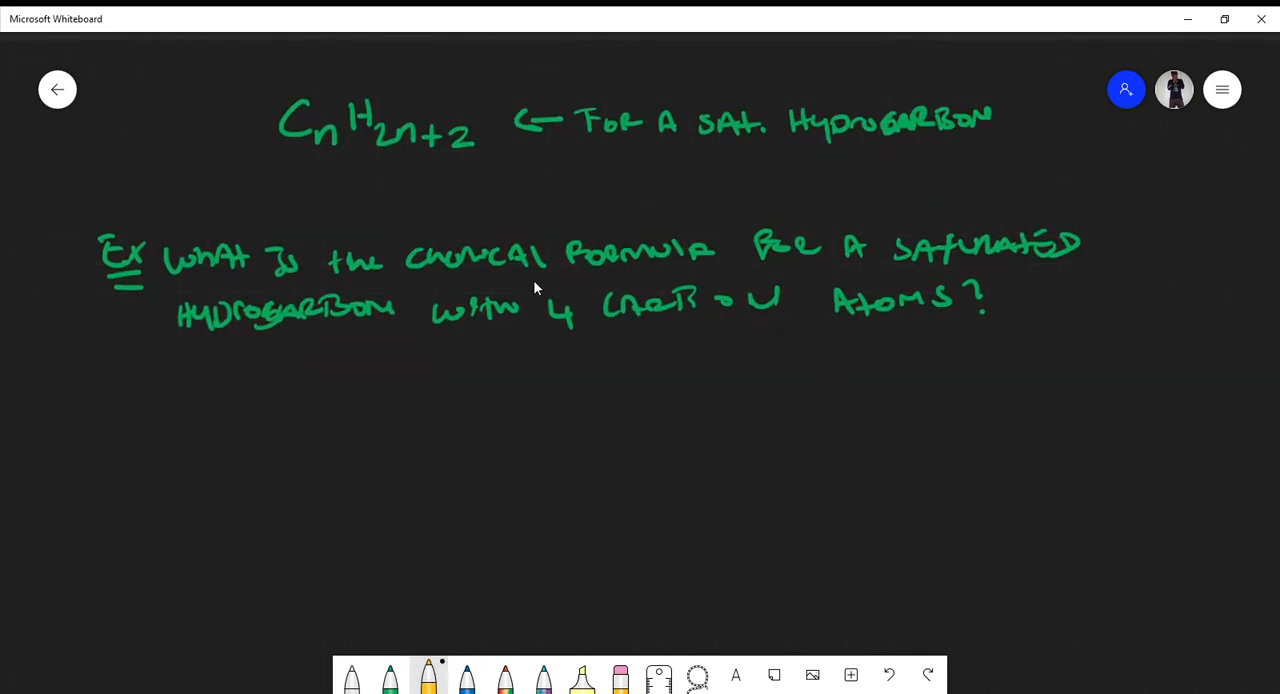
- Draw a yellow arrow up to n and label it '# of C Atoms'
left_click_drag(410, 184, 410, 144)
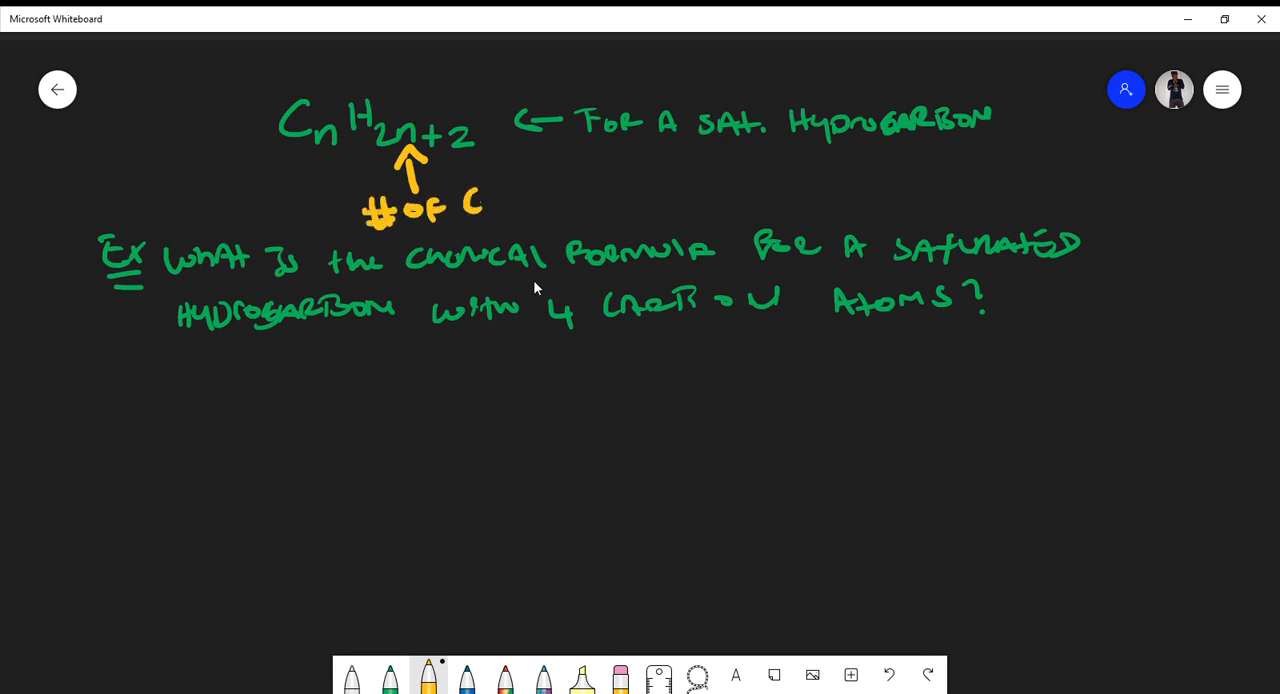
type("Atoms")
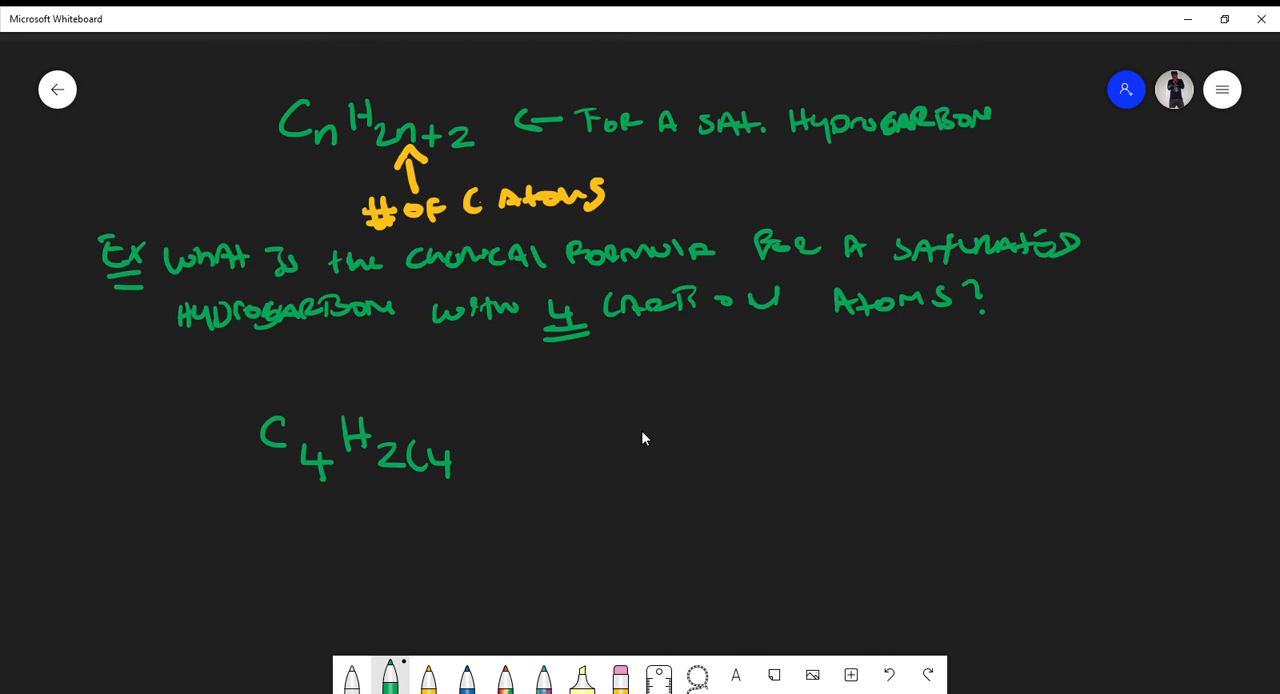
- Write the substituted answer C4H2(4)+2 followed by an equals sign
left_click_drag(440, 460, 540, 454)
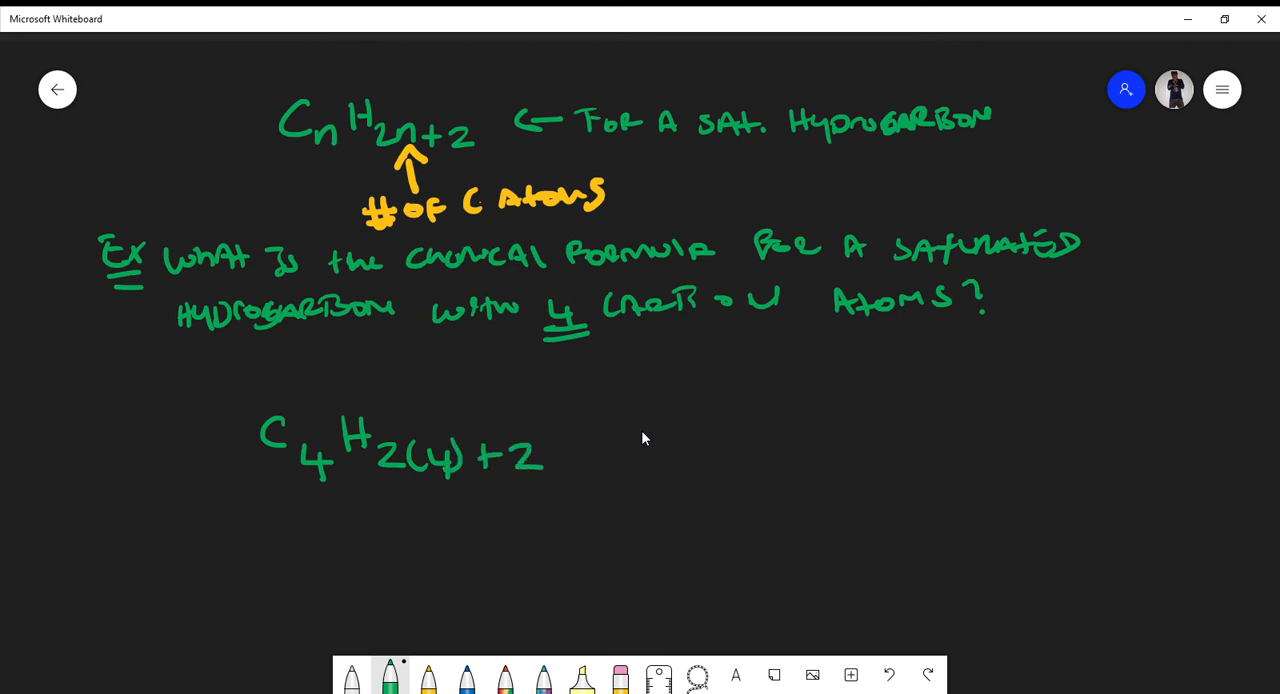
left_click_drag(600, 436, 650, 444)
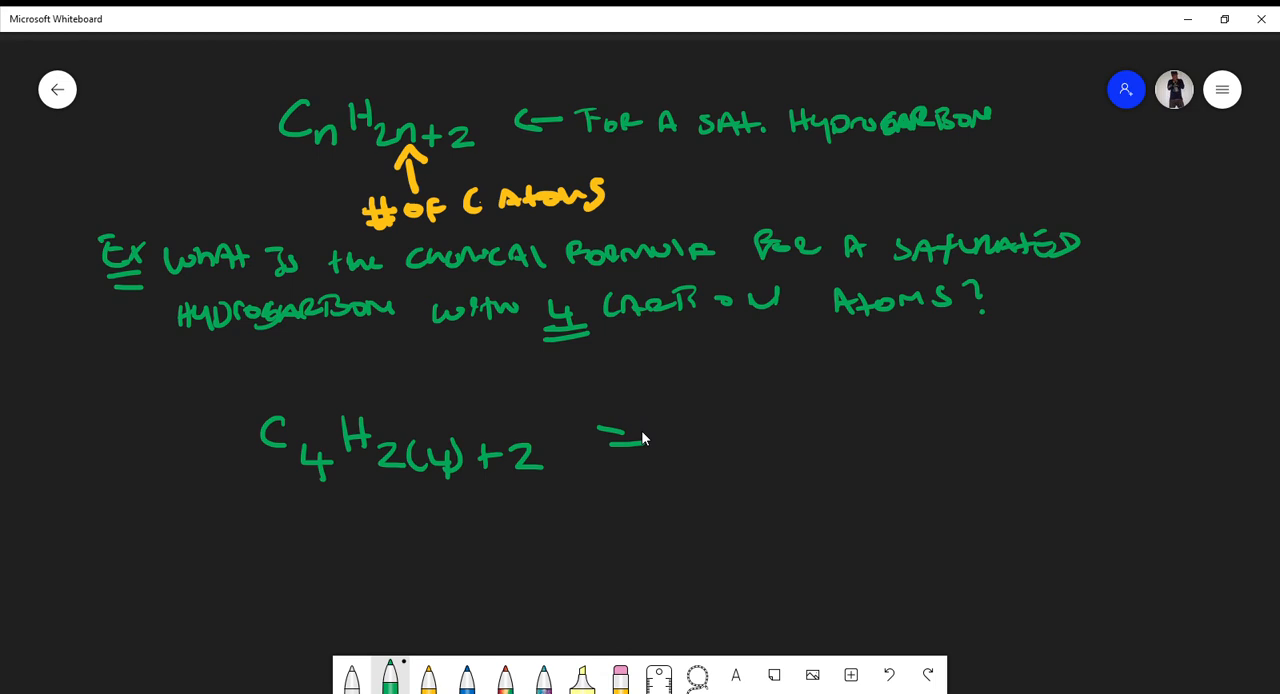